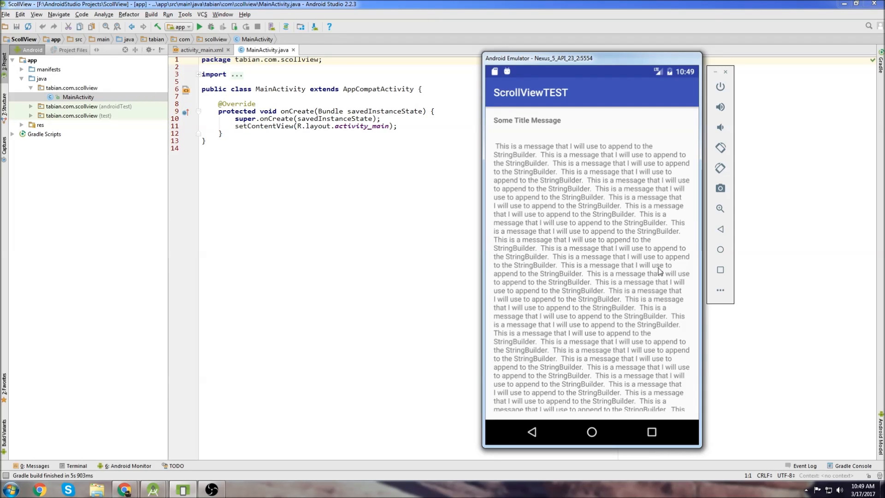
{"action": "mouse_move", "coordinate": [688, 269]}
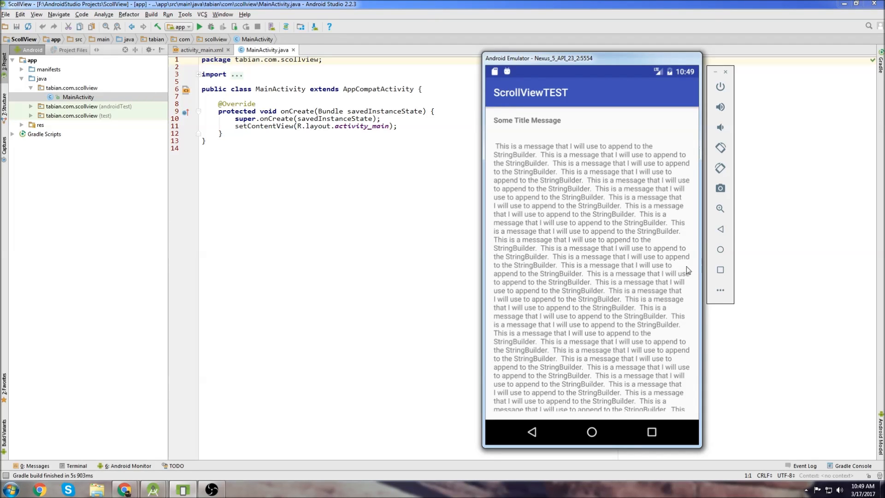
{"action": "mouse_move", "coordinate": [629, 316]}
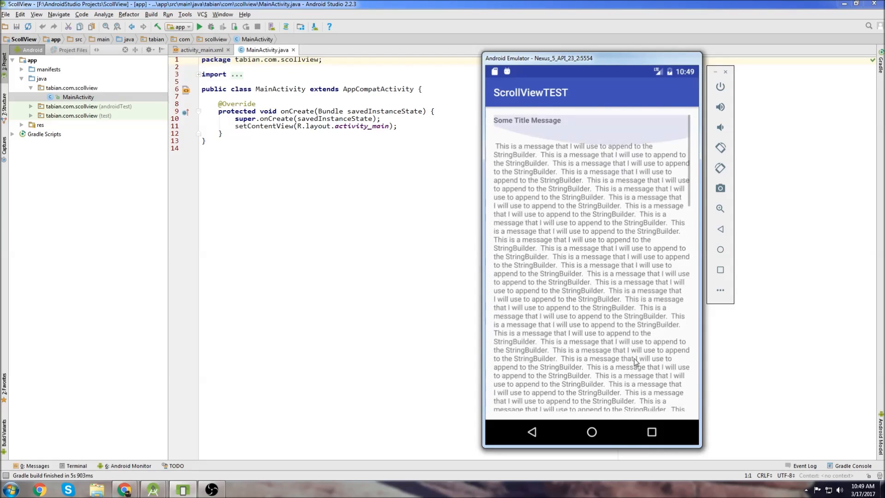
- Scroll the long repeated message down in the emulator until the title disappears
{"action": "scroll", "scroll_direction": "down", "scroll_amount": 3}
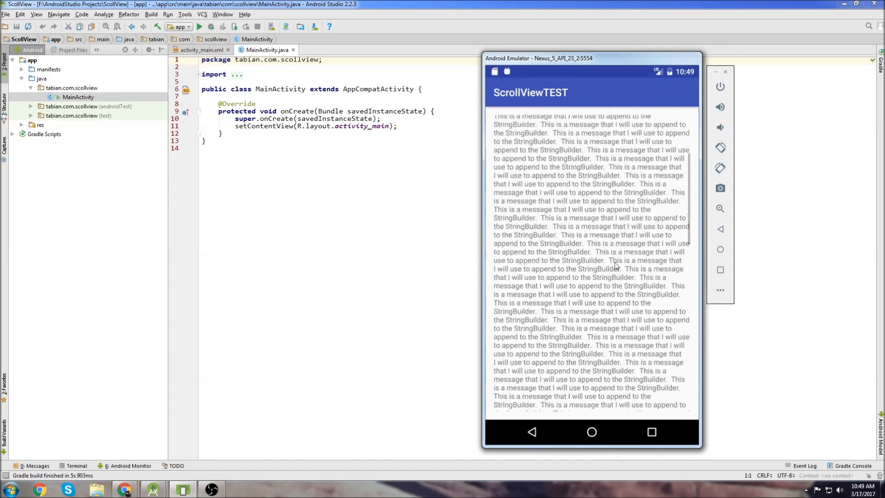
{"action": "scroll", "scroll_direction": "down", "scroll_amount": 3}
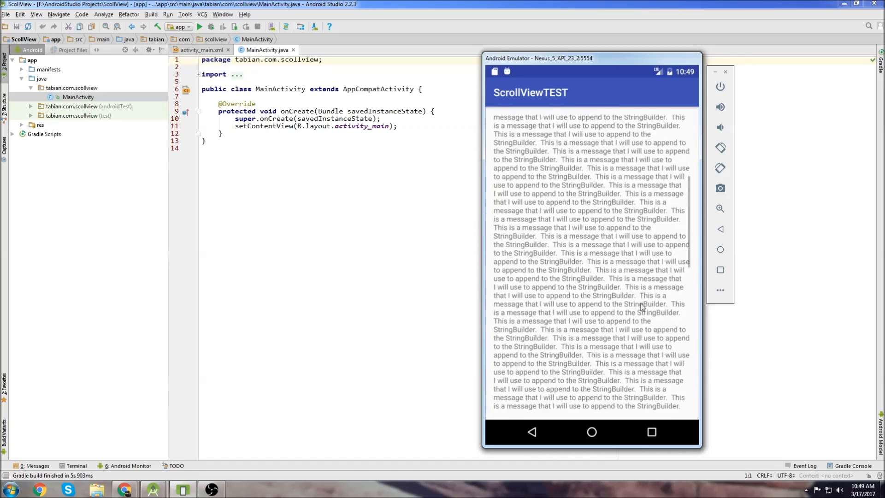
{"action": "scroll", "scroll_direction": "down", "scroll_amount": 3}
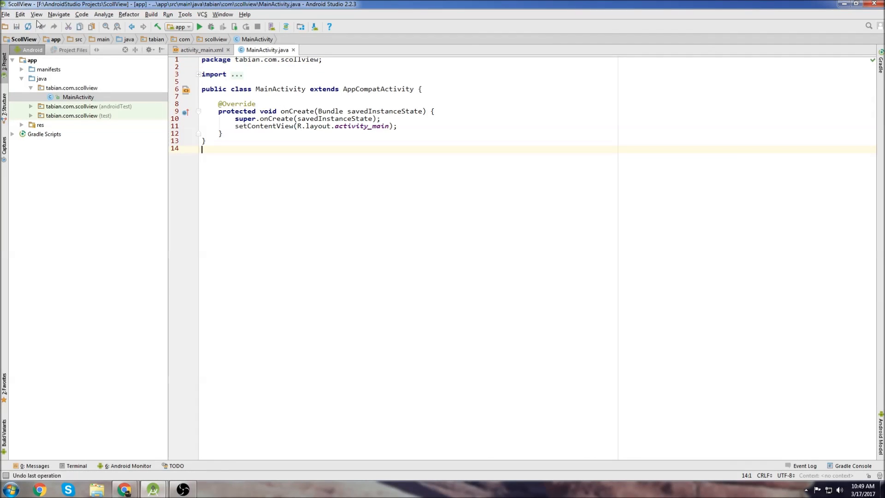
- Expand res > layout in the Project panel to reach activity_main.xml
{"action": "left_click", "coordinate": [40, 124]}
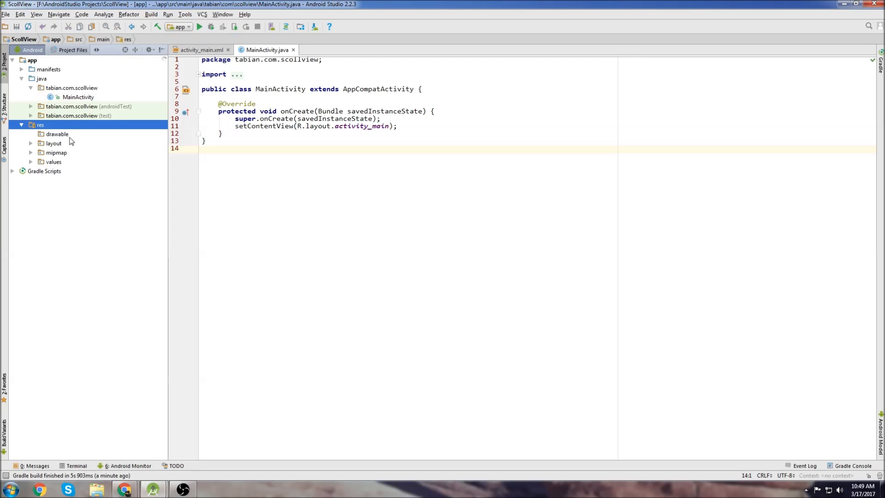
{"action": "left_click", "coordinate": [201, 49]}
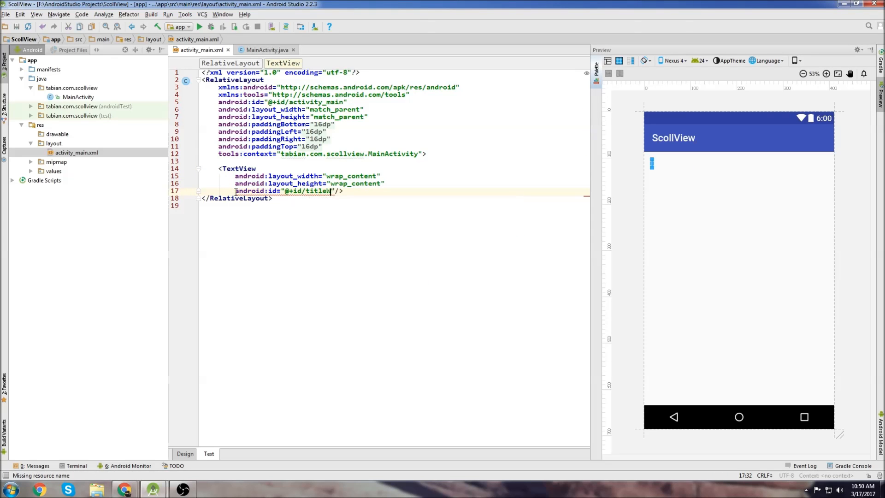
- Give the TextViews ids titleWindow and messageWindow, with messageWindow layout_below titleWindow
{"action": "type", "text": "Window"}
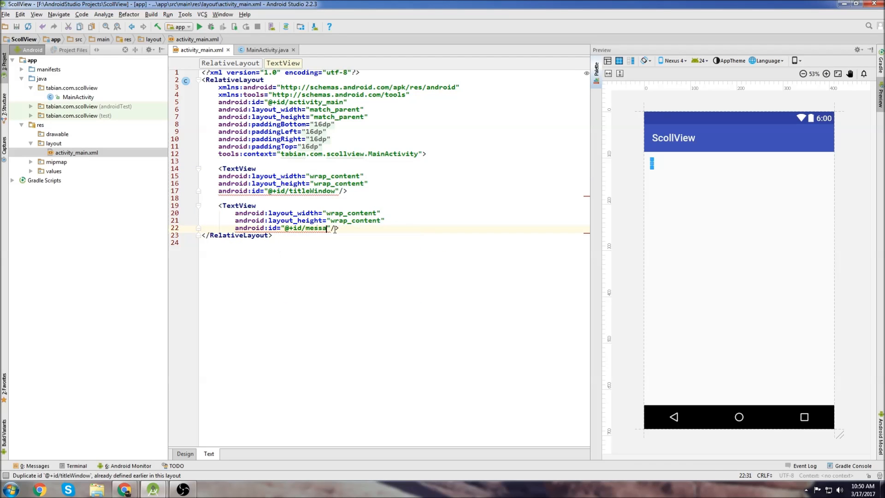
{"action": "type", "text": "ageWindow"}
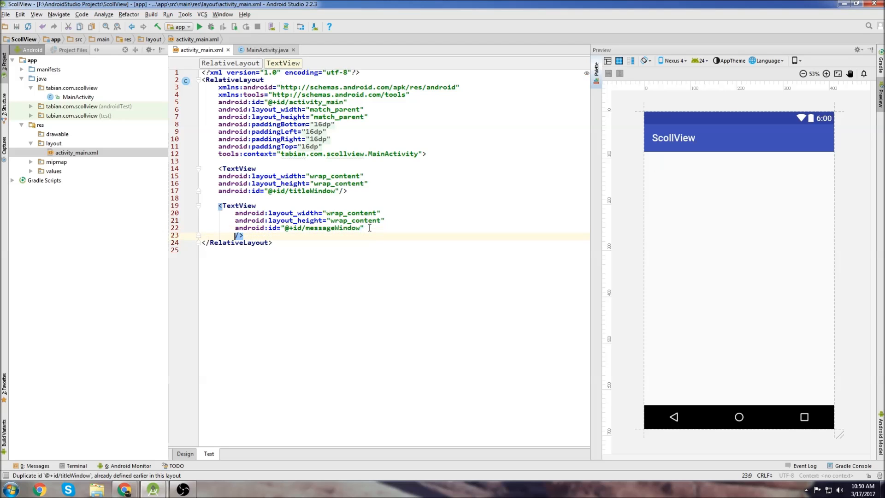
{"action": "type", "text": "android:layout_below=\"@+id/"}
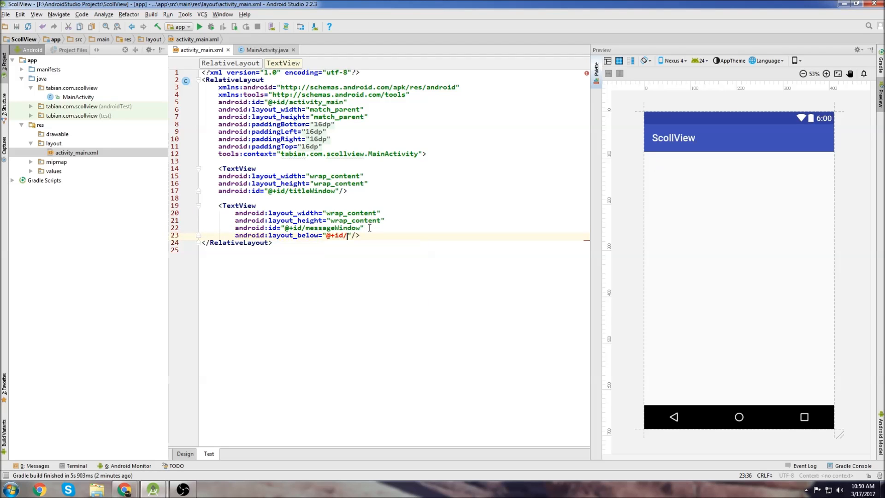
{"action": "type", "text": "titlew"}
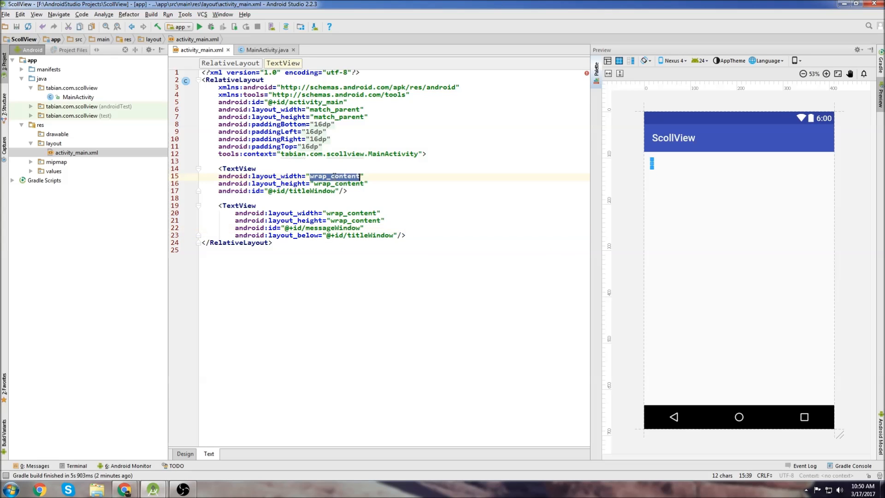
- Change the TextView width attributes to match_parent, entering a 50dp value
{"action": "type", "text": "match_parent"}
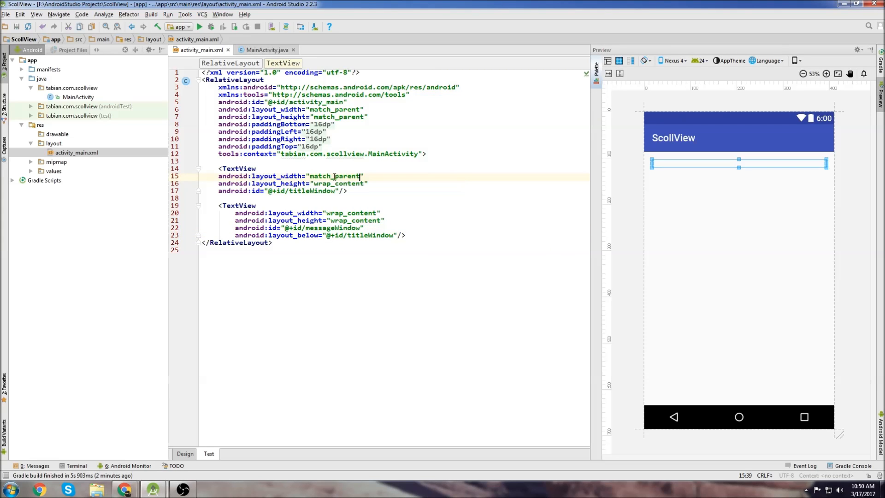
{"action": "left_click", "coordinate": [339, 213]}
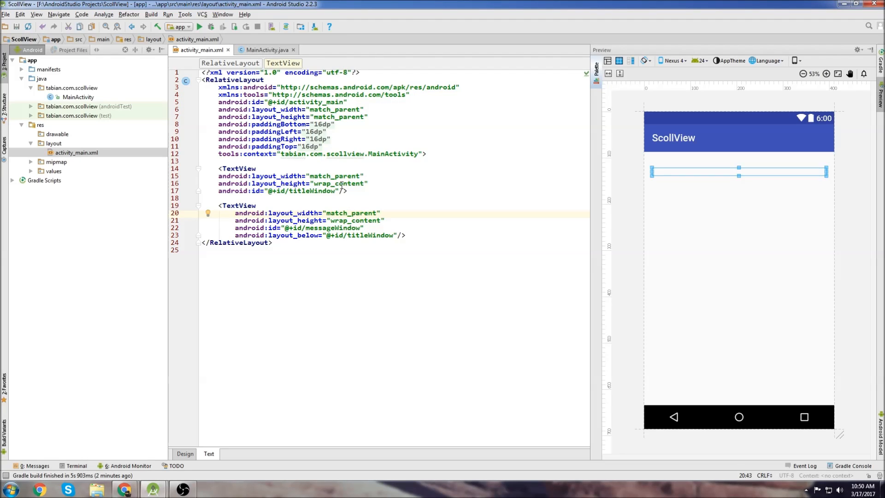
{"action": "type", "text": "50dp"}
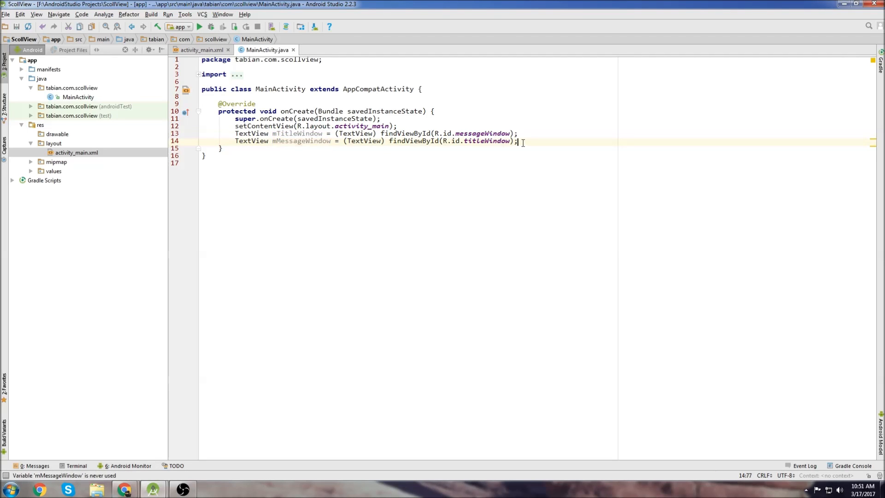
- Create a new StringBuilder and begin setting the title text via mTitleWindow.setText
{"action": "type", "text": "Stringbvui"}
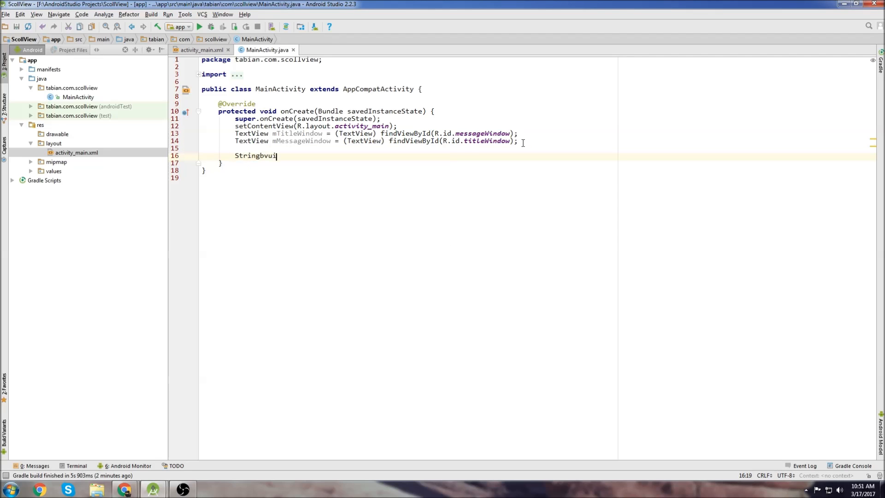
{"action": "type", "text": "StringBuilder stringBuilder"}
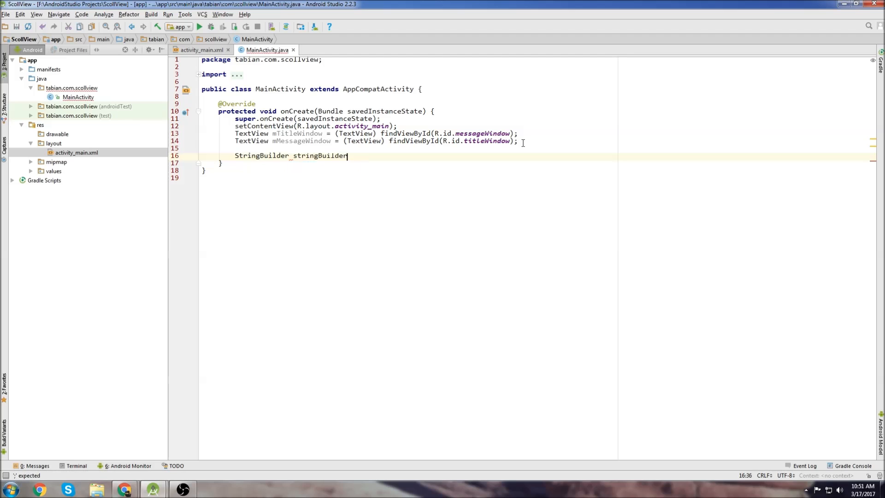
{"action": "type", "text": "= new StringBuilder();"}
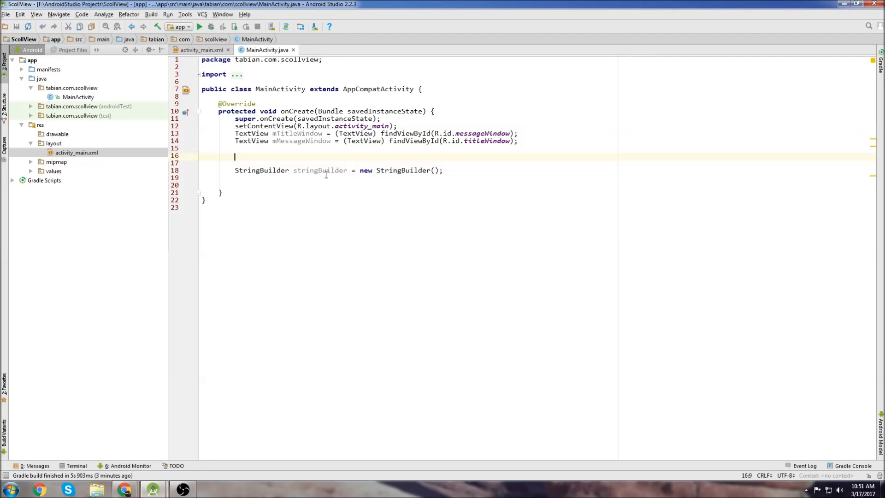
{"action": "type", "text": "mTitleWindow.setText(\"This is some Title.\");"}
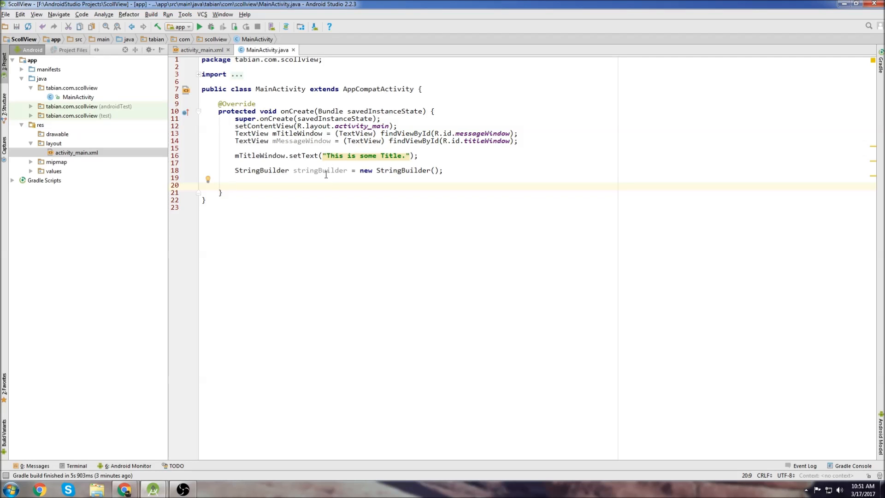
- Declare String someMessage = "This is some message that I'm writing to append."
{"action": "type", "text": "String som"}
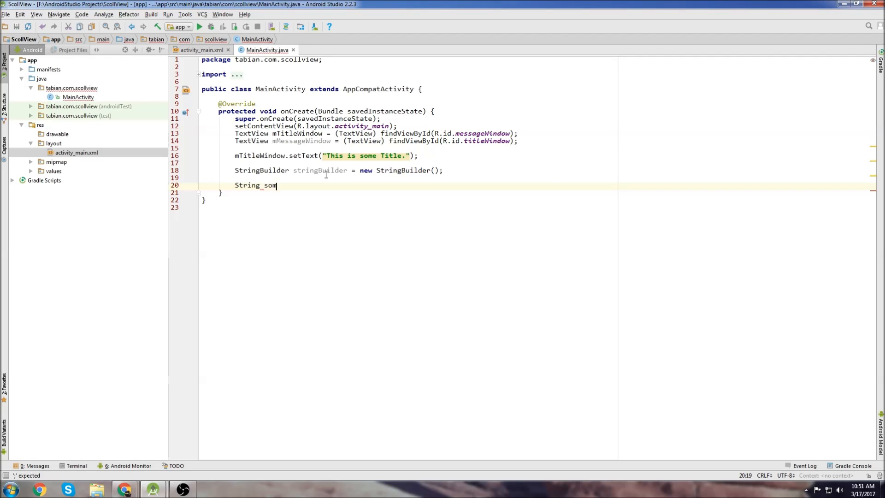
{"action": "type", "text": "eMessage = \""}
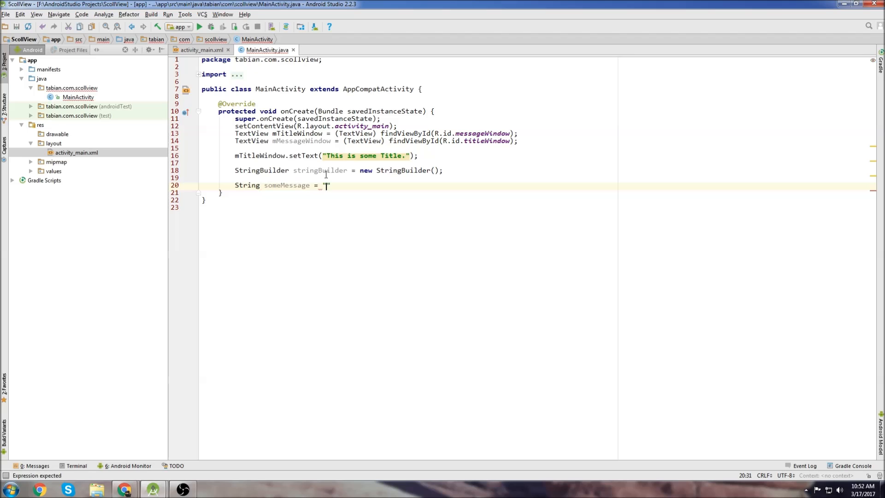
{"action": "type", "text": "This is some me"}
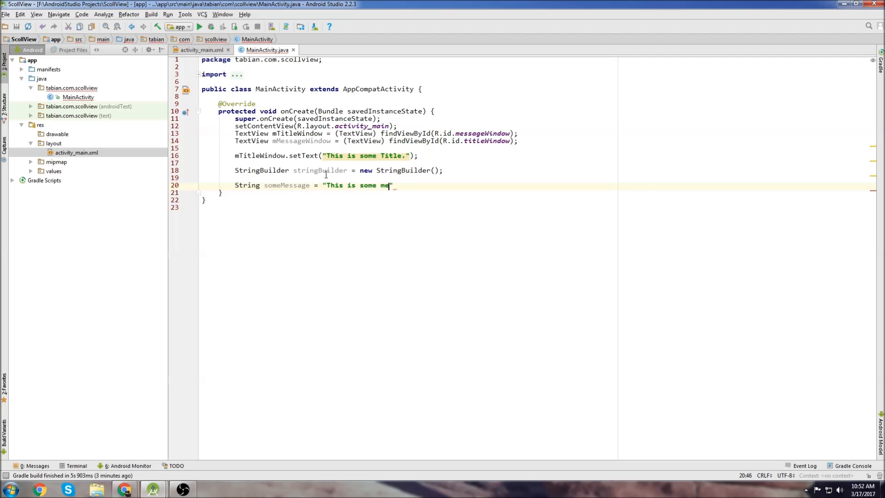
{"action": "type", "text": "ssage that I'm writ"}
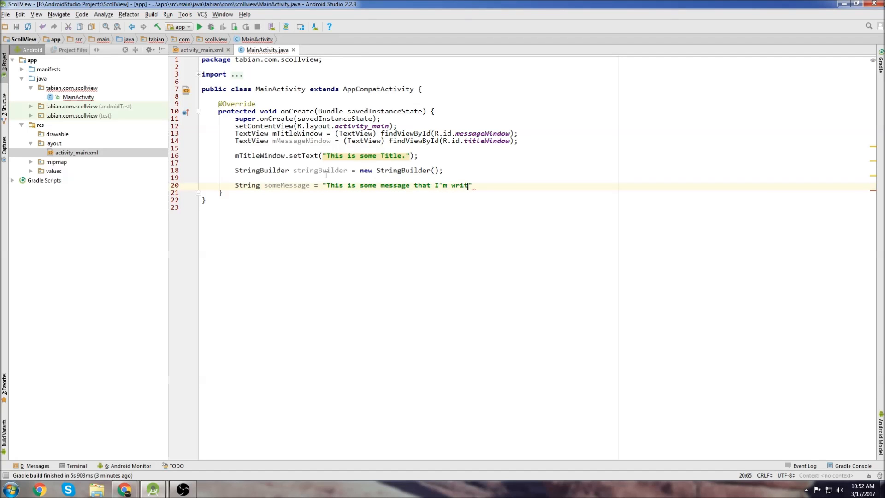
{"action": "type", "text": "ing to append.\";"}
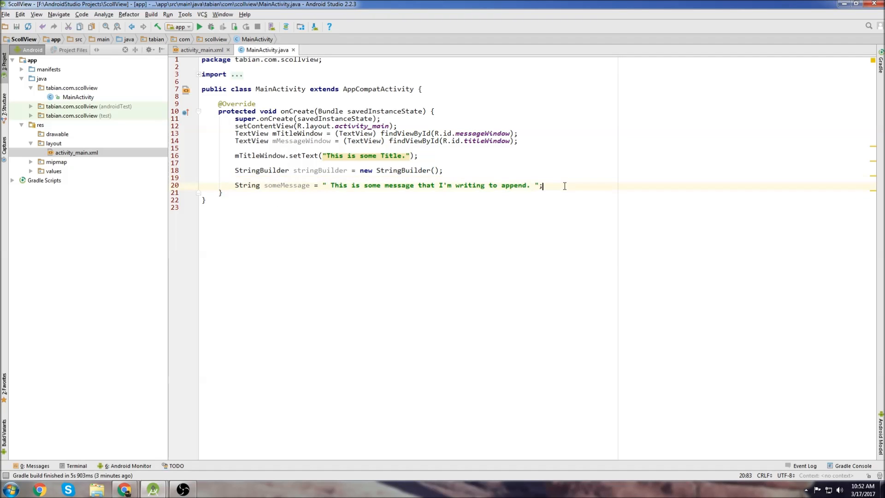
- Write a for loop appending someMessage to the StringBuilder 100 times
{"action": "type", "text": "for(i)"}
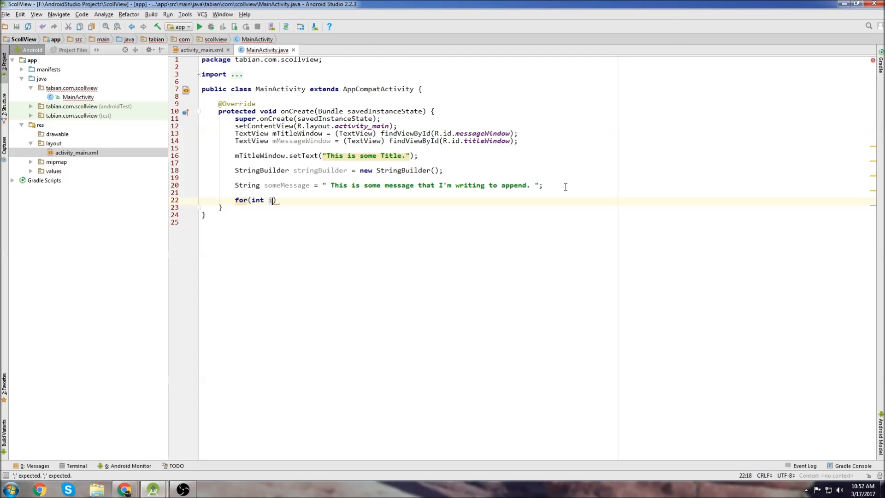
{"action": "type", "text": "= 0; i"}
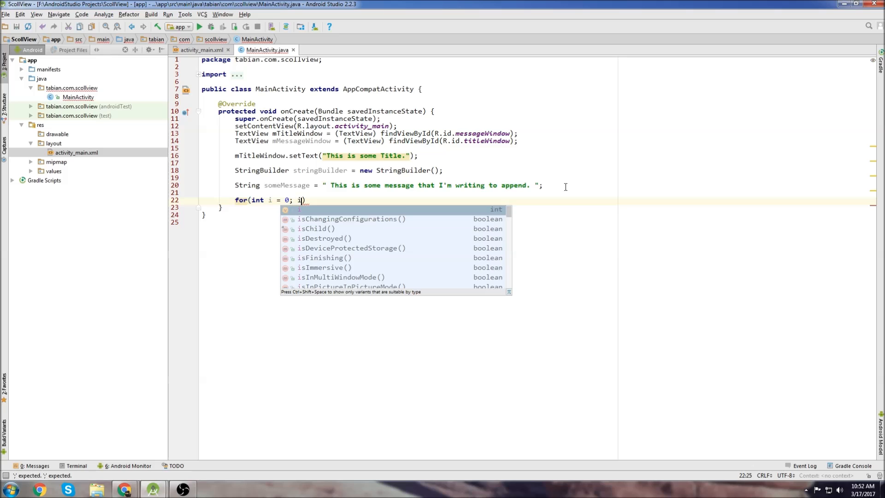
{"action": "type", "text": "< 100; i++"}
{"action": "type", "text": "s"}
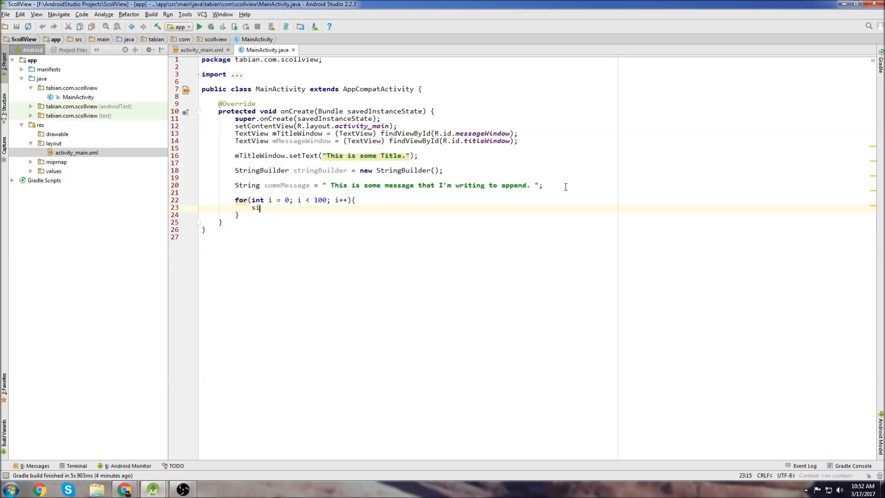
{"action": "type", "text": "tringBuilder.append(someMessage);"}
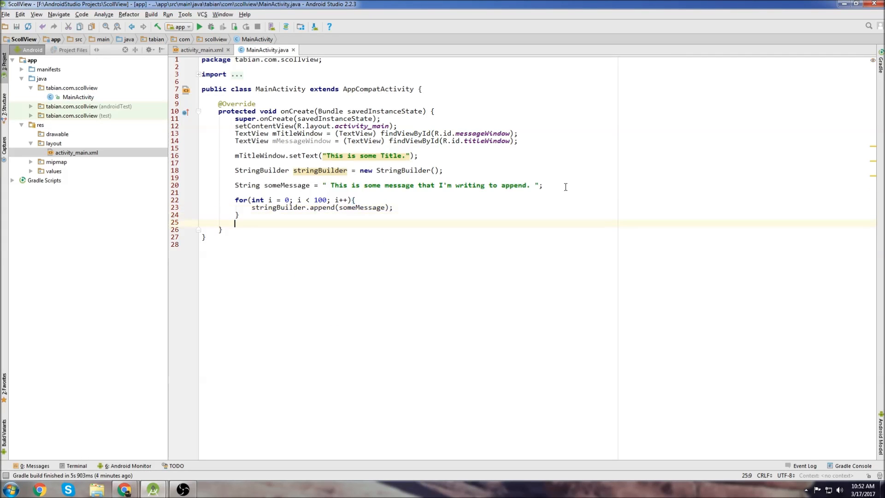
{"action": "type", "text": "mes"}
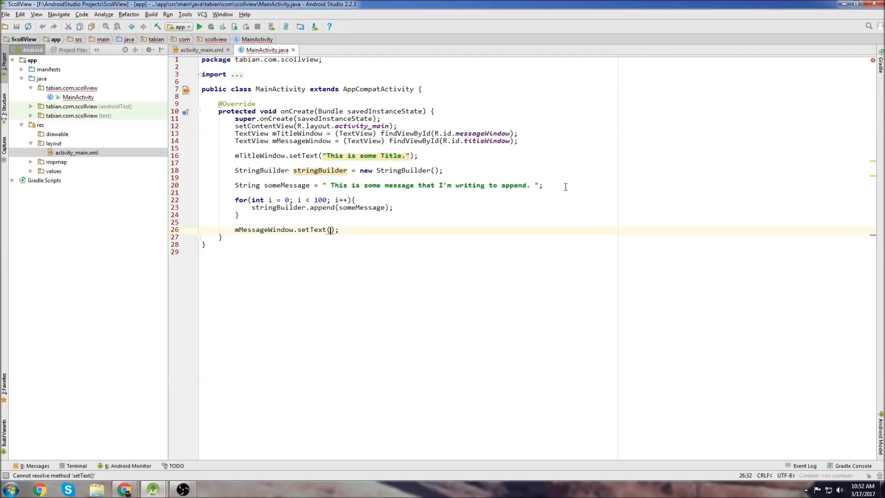
- Set the message TextView from the builder and launch the app on Nexus 5 API 23 2
{"action": "type", "text": "R.string"}
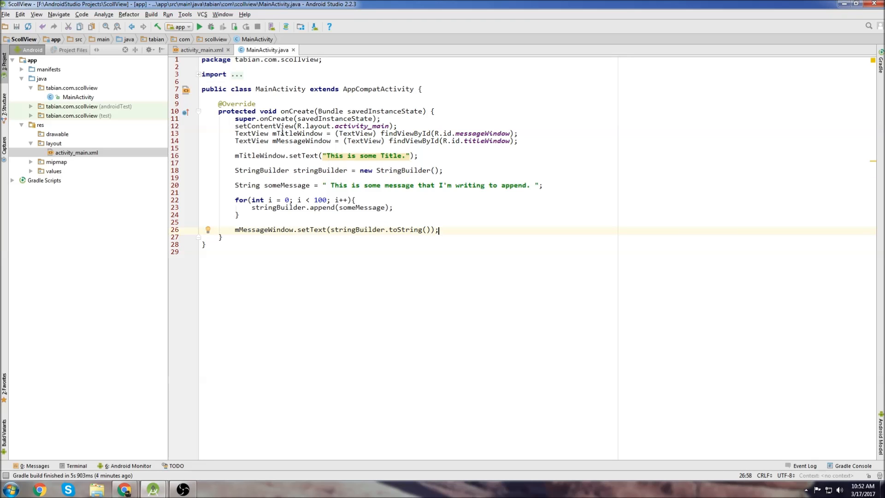
{"action": "left_click", "coordinate": [199, 27]}
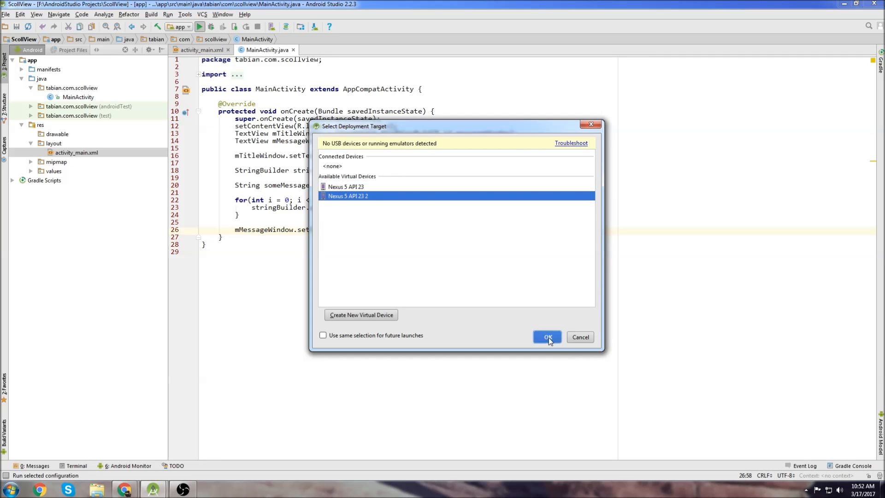
{"action": "left_click", "coordinate": [546, 337]}
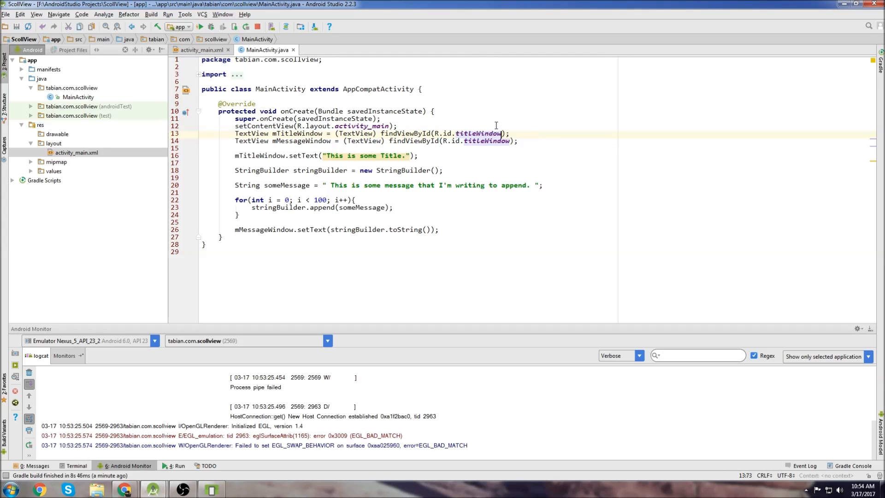
- Change the second findViewById to R.id.messageWindow
{"action": "type", "text": "messageWindow"}
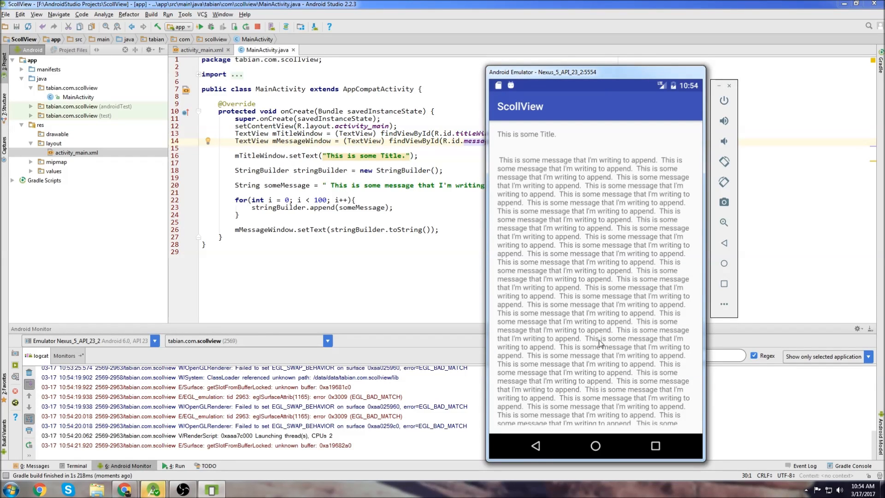
{"action": "mouse_move", "coordinate": [661, 417]}
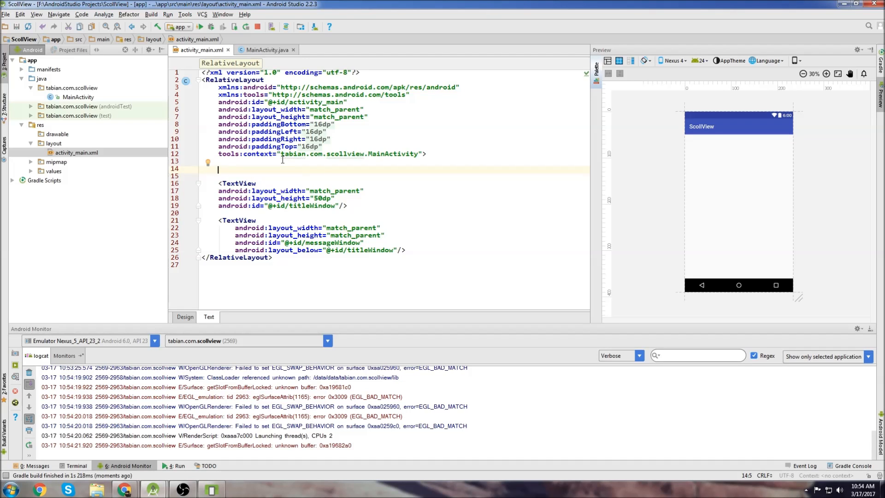
- Wrap both TextViews in a ScrollView, run the app, and dismiss the crash dialog
{"action": "type", "text": "<ScrollView"}
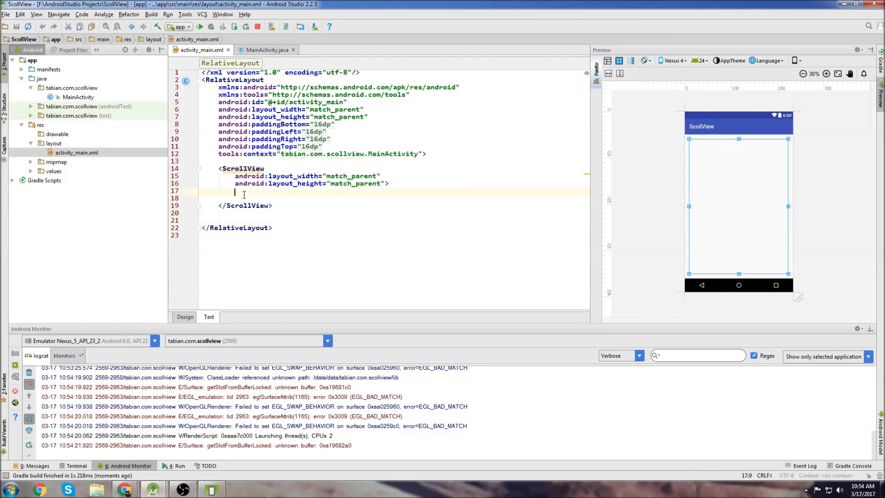
{"action": "type", "text": "<TextView"}
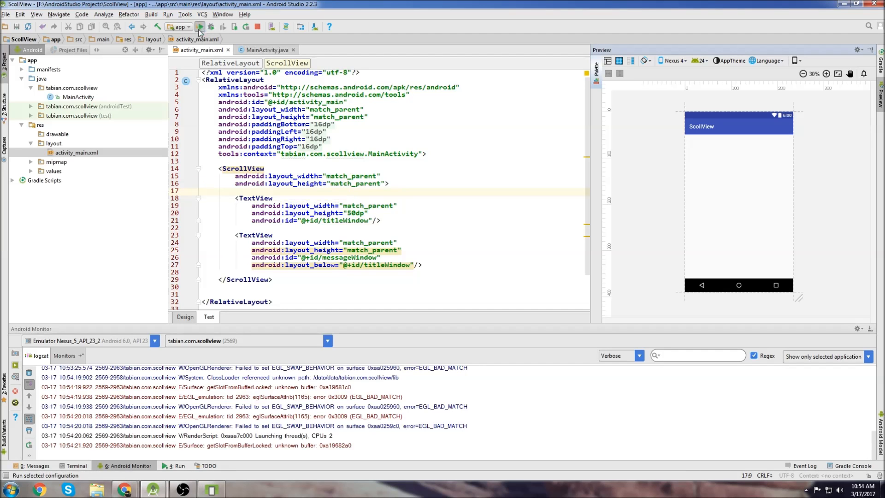
{"action": "left_click", "coordinate": [200, 26]}
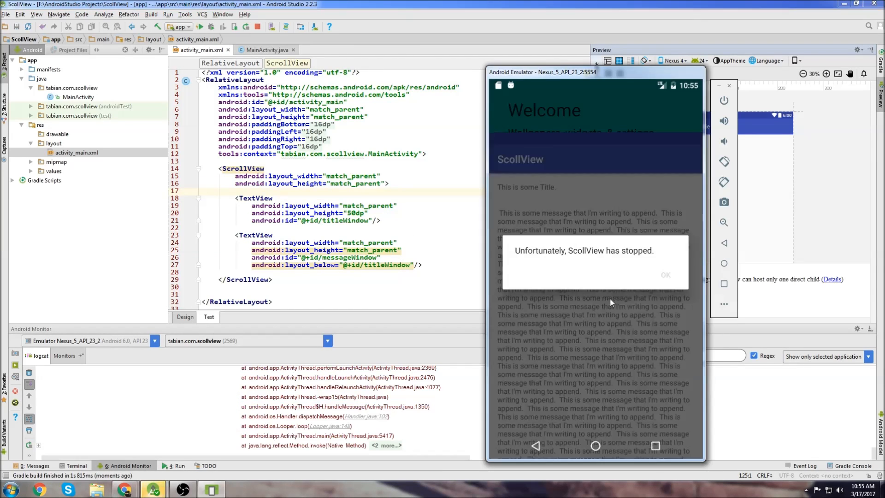
{"action": "left_click", "coordinate": [665, 275]}
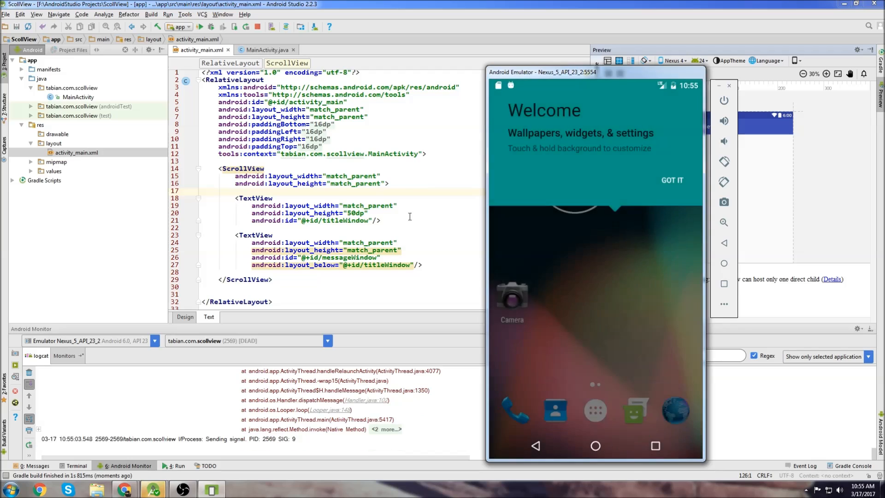
{"action": "left_click", "coordinate": [366, 213]}
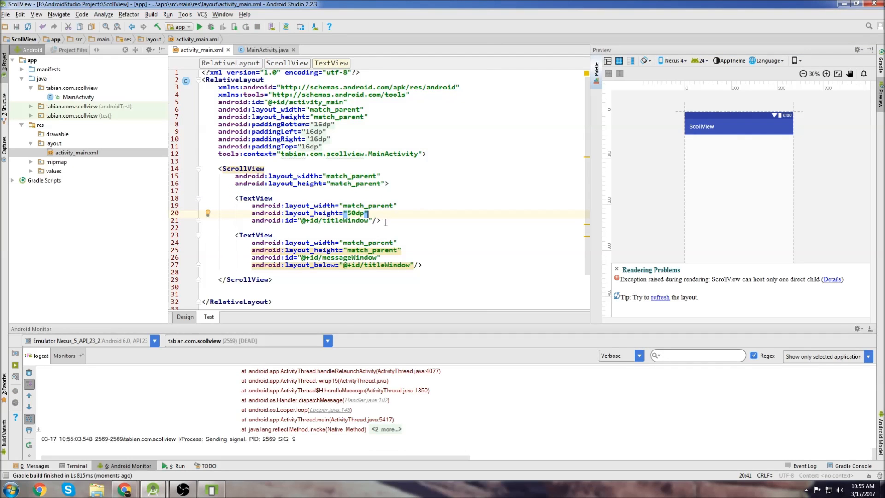
- Move the title TextView above the ScrollView, then scroll the message in the emulator
{"action": "left_click_drag", "start_coordinate": [235, 198], "coordinate": [382, 221]}
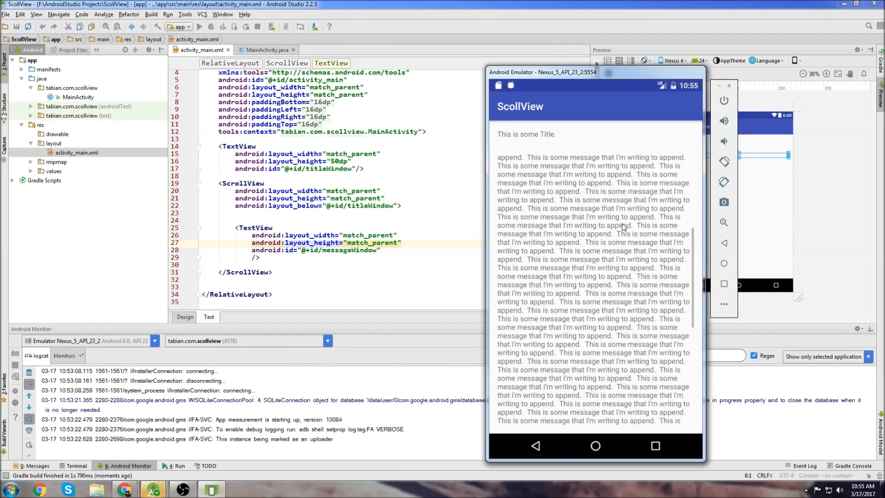
{"action": "scroll", "scroll_direction": "down", "scroll_amount": 3}
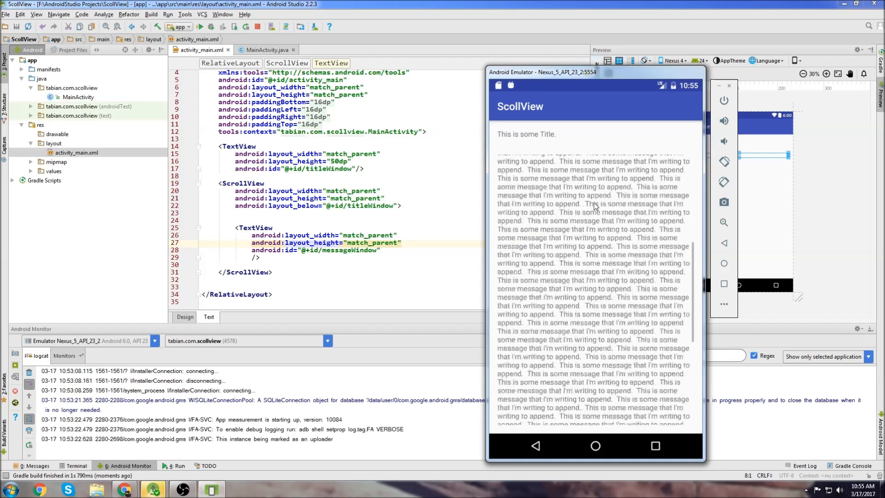
{"action": "scroll", "scroll_direction": "down", "scroll_amount": 3}
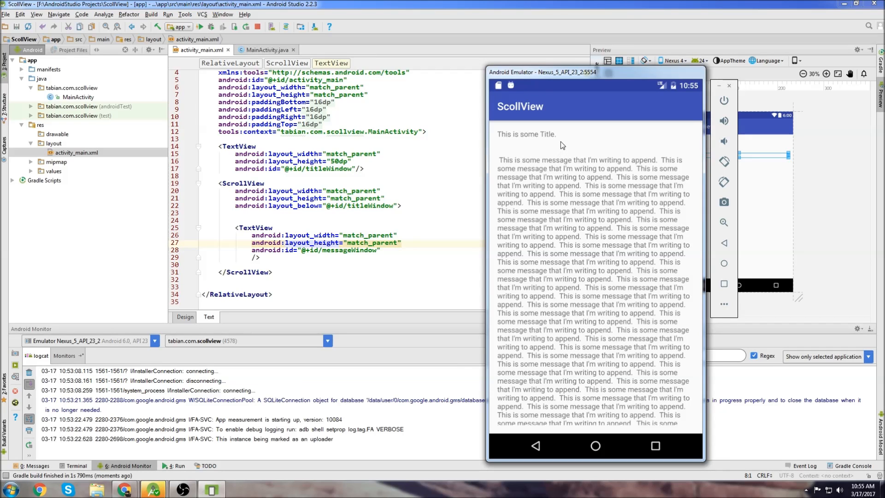
{"action": "mouse_move", "coordinate": [593, 190]}
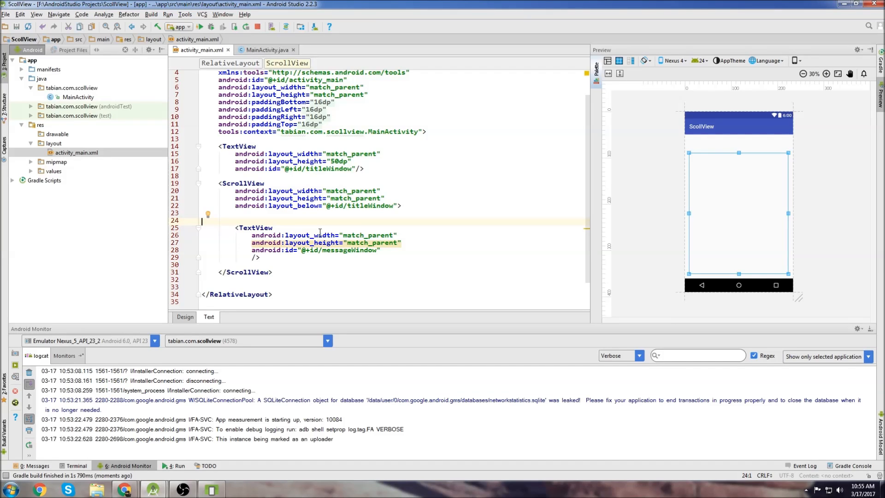
- Nest a RelativeLayout with both TextViews in the ScrollView, moving layout_below onto the message
{"action": "type", "text": "<"}
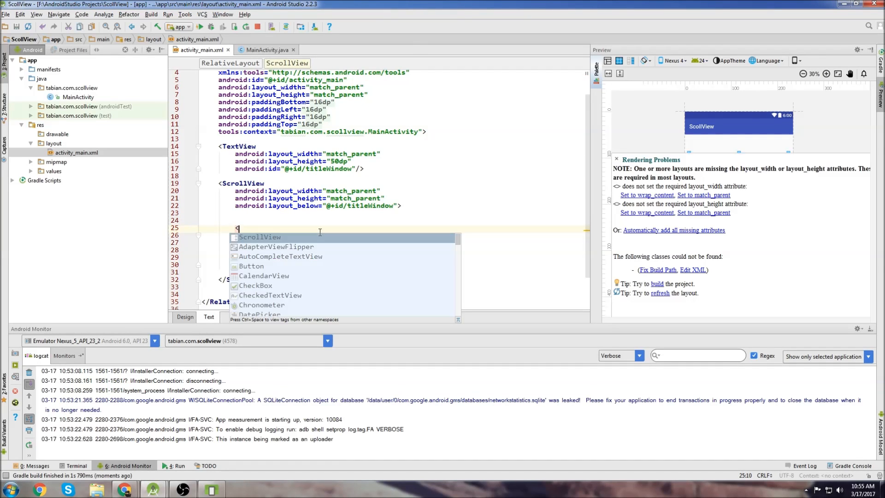
{"action": "type", "text": "RelativeLayout"}
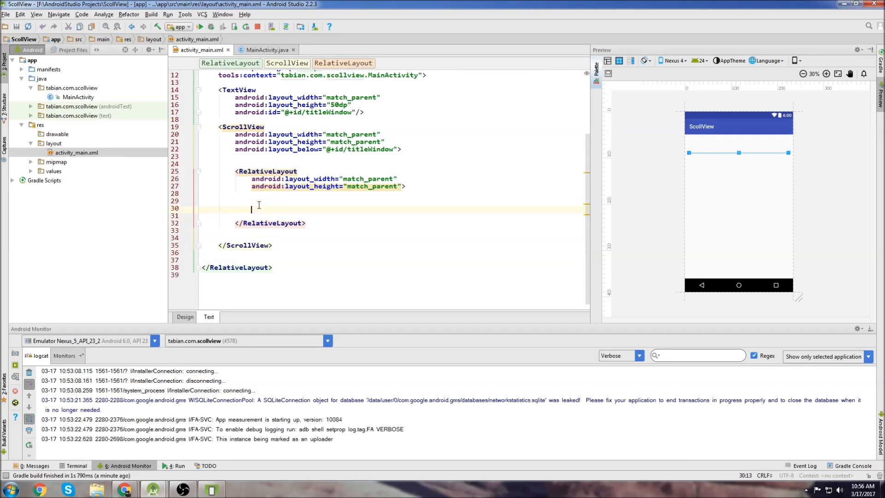
{"action": "type", "text": "<TextView"}
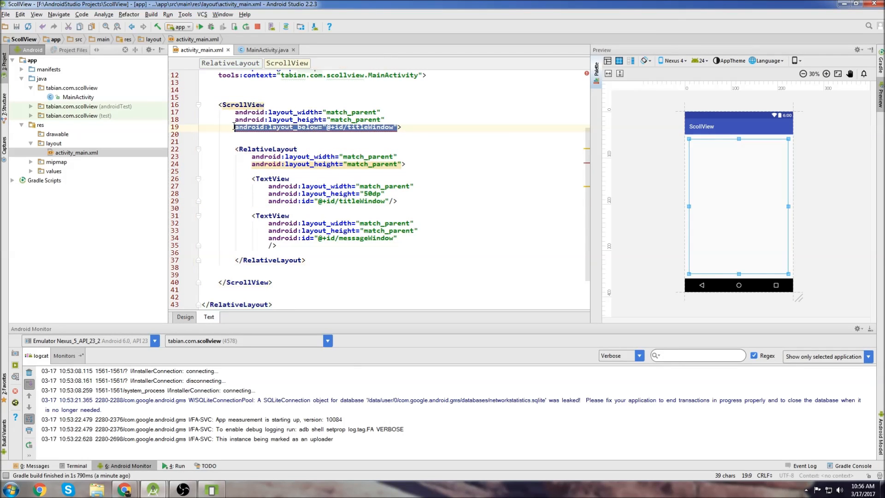
{"action": "key", "text": "Delete"}
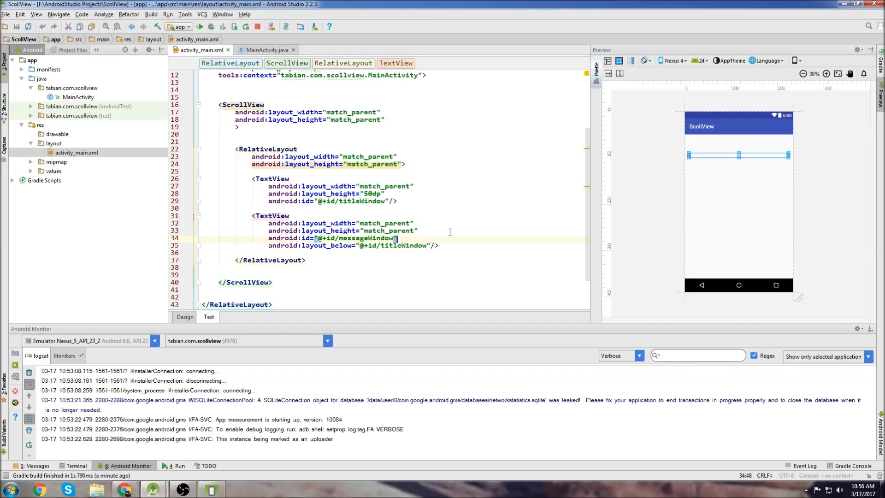
{"action": "double_click", "coordinate": [269, 149]}
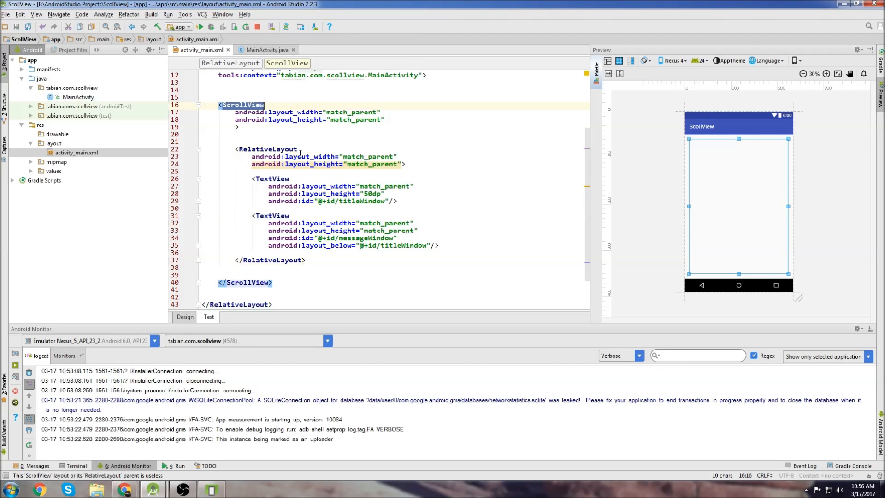
{"action": "left_click", "coordinate": [284, 149]}
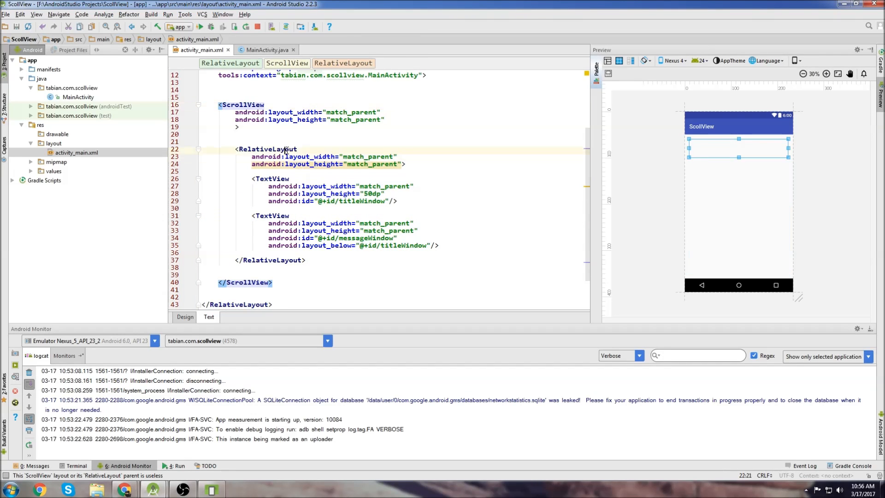
{"action": "double_click", "coordinate": [266, 149]}
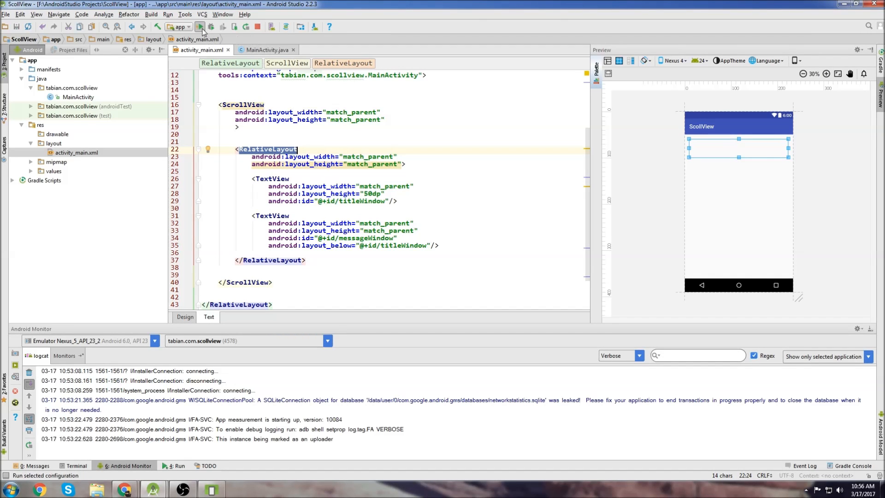
- Rerun the app to rebuild it with the ScrollView-wrapped RelativeLayout
{"action": "left_click", "coordinate": [200, 27]}
{"action": "type", "text": ">"}
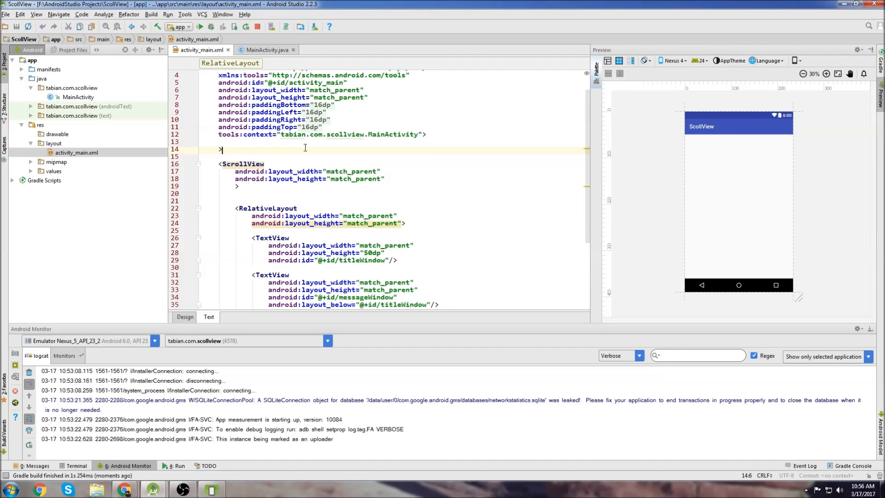
- Add a "Some Button" Button with id someButton above the ScrollView, and place the ScrollView below it
{"action": "type", "text": "<but"}
{"action": "type", "text": "android:text=\"Some Button\"/>"}
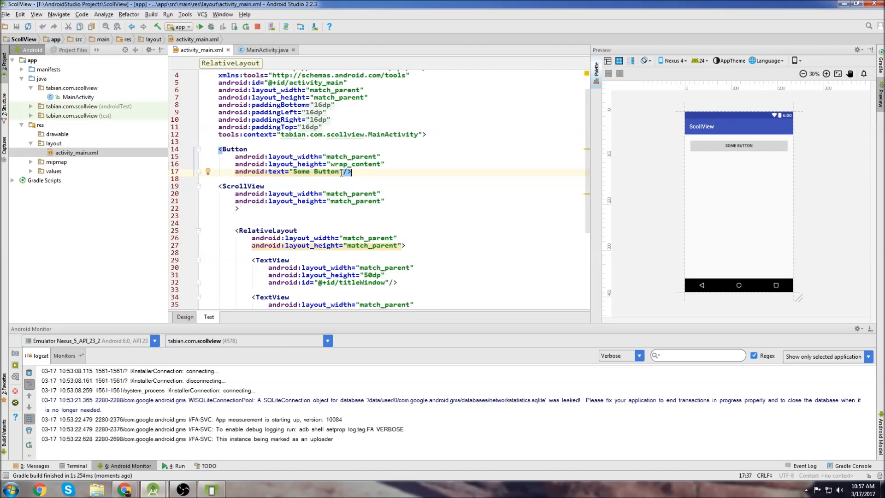
{"action": "scroll", "scroll_direction": "down", "scroll_amount": 3}
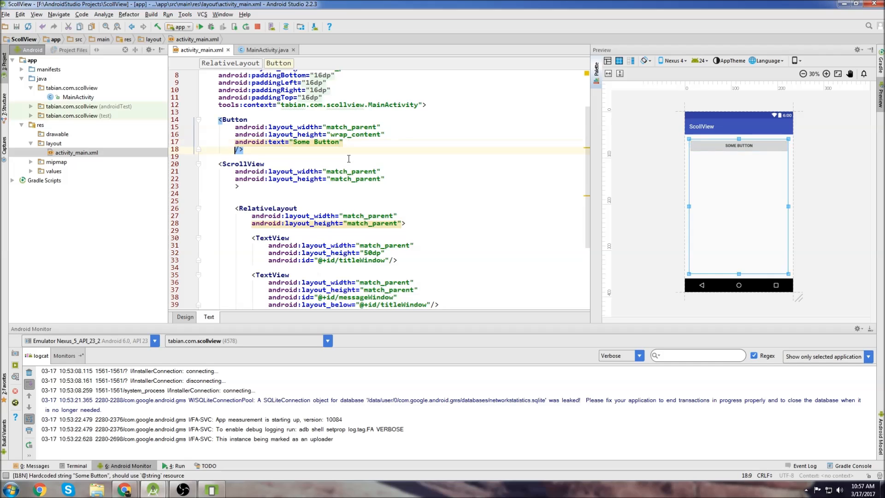
{"action": "type", "text": "android:id=\"@+id/some\""}
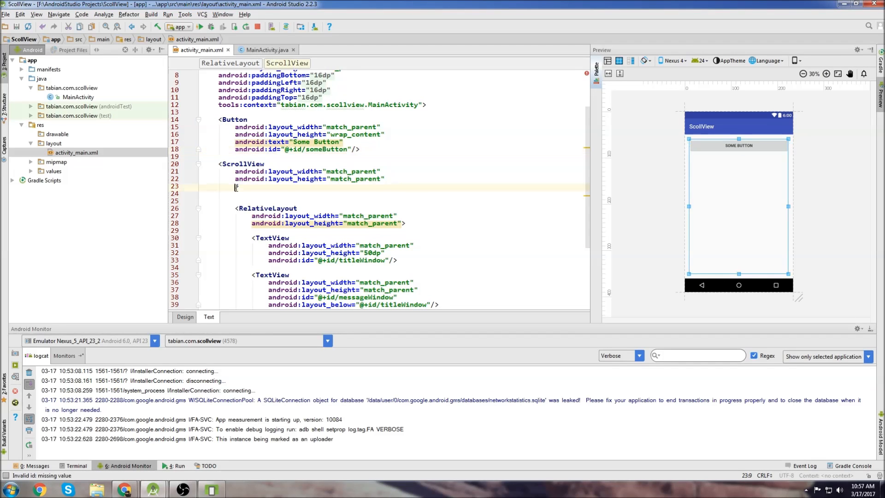
{"action": "type", "text": "android:layout_below=\""}
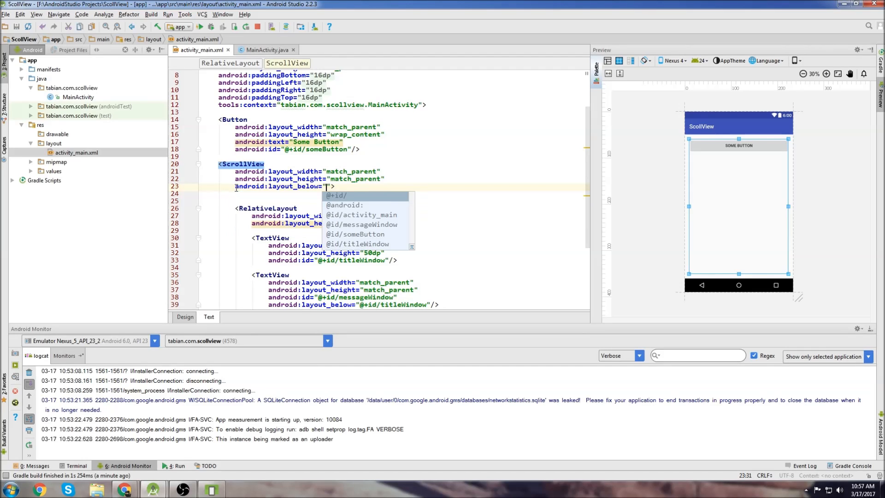
{"action": "left_click", "coordinate": [356, 234]}
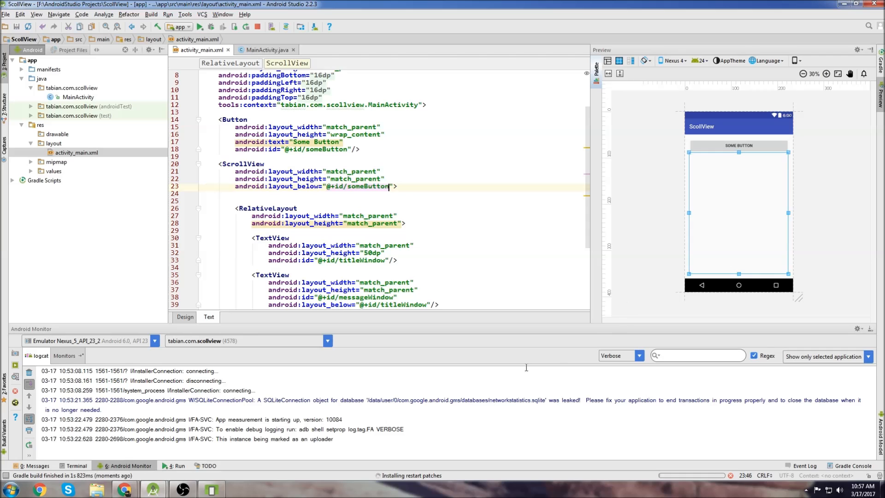
- Scroll the message in the emulator to confirm Some Button stays fixed at the top
{"action": "left_click", "coordinate": [245, 27]}
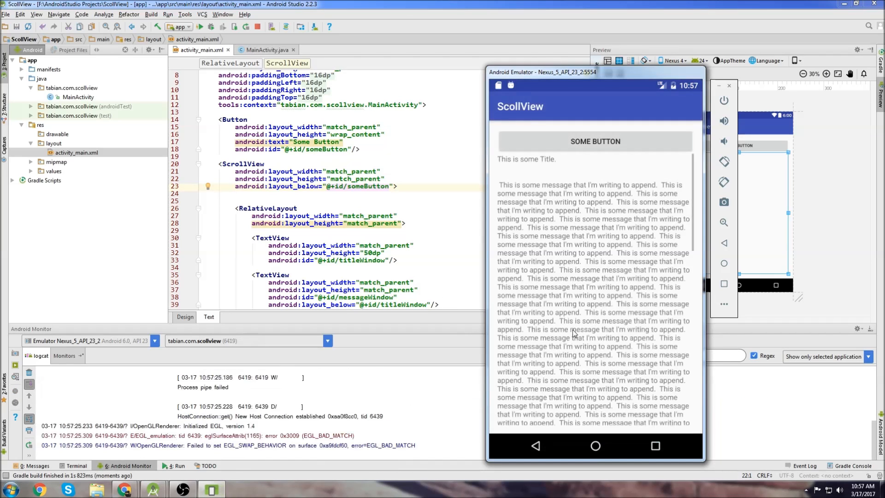
{"action": "scroll", "scroll_direction": "down", "scroll_amount": 3}
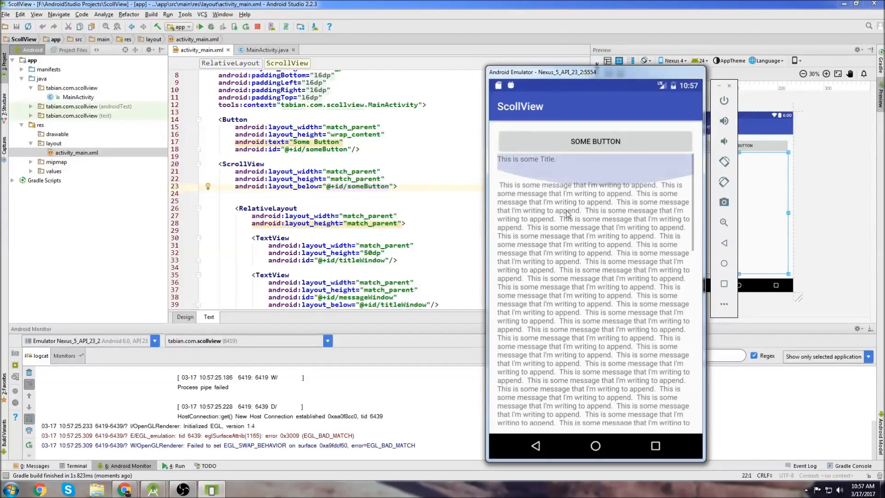
{"action": "scroll", "scroll_direction": "down", "scroll_amount": 3}
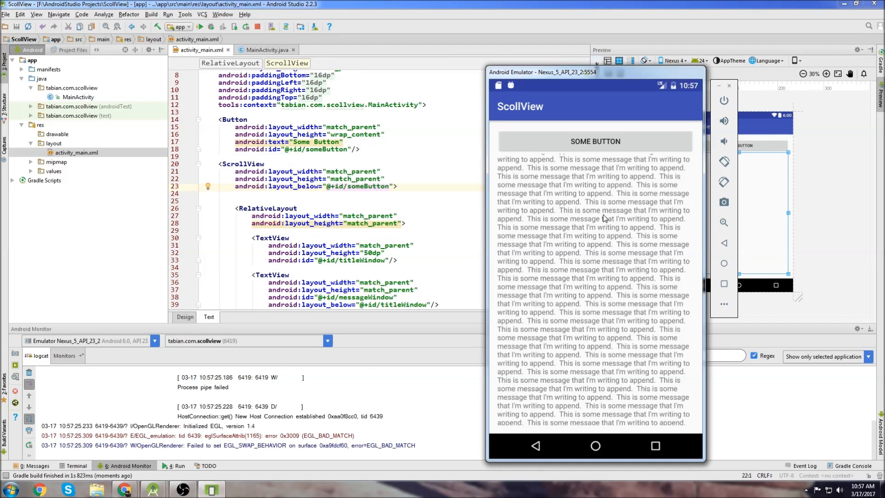
{"action": "mouse_move", "coordinate": [435, 227]}
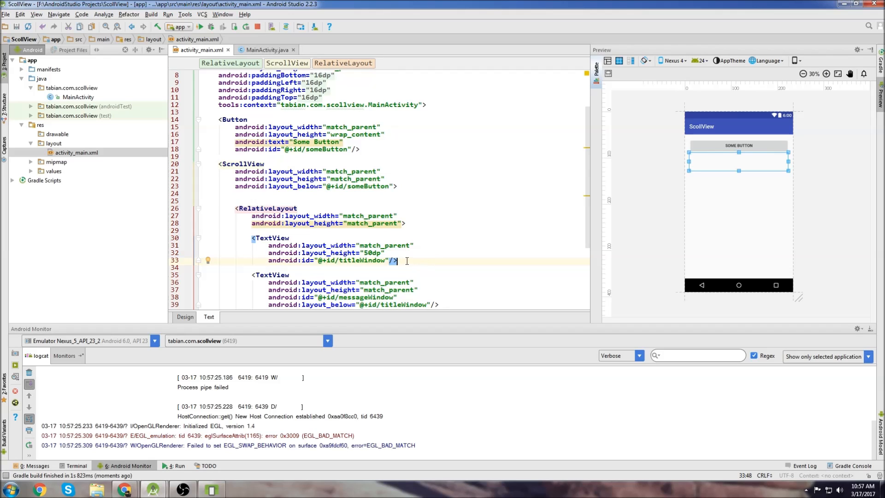
{"action": "scroll", "scroll_direction": "down", "scroll_amount": 3}
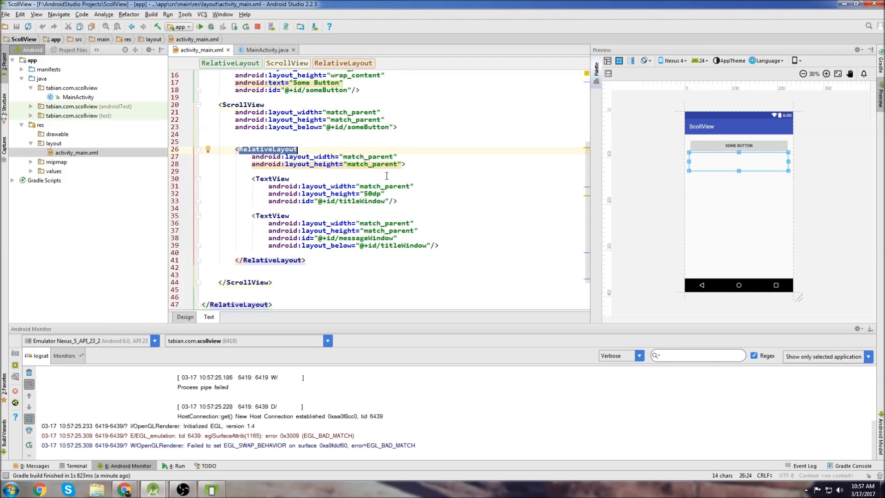
{"action": "left_click", "coordinate": [418, 240]}
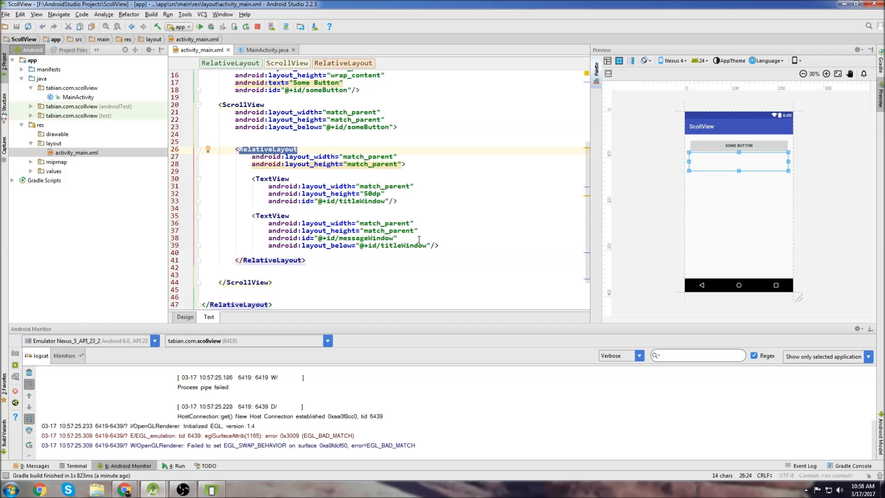